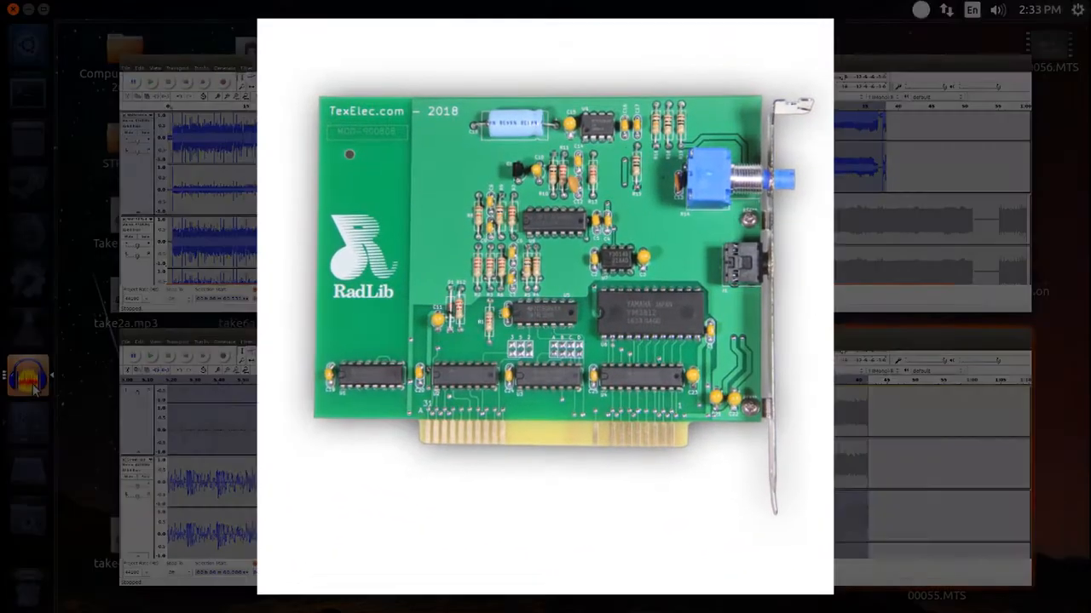
Bring up the Street Rod comparison project with its two stacked stereo recordings.
click(25, 379)
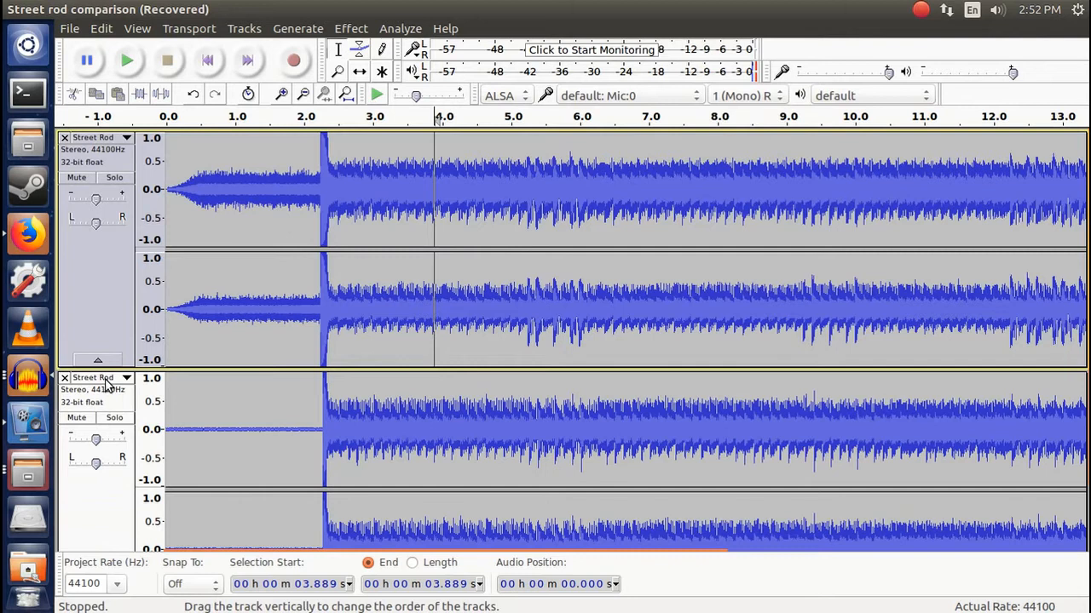
mouse_move(179, 354)
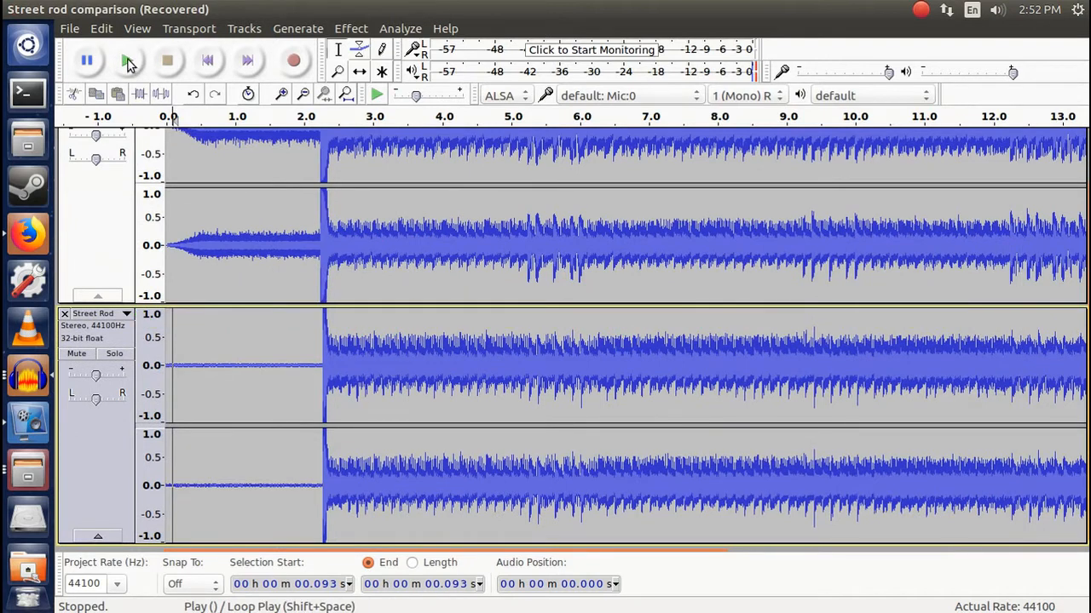
Play the Street Rod recordings and scroll through the track view to compare them.
click(127, 60)
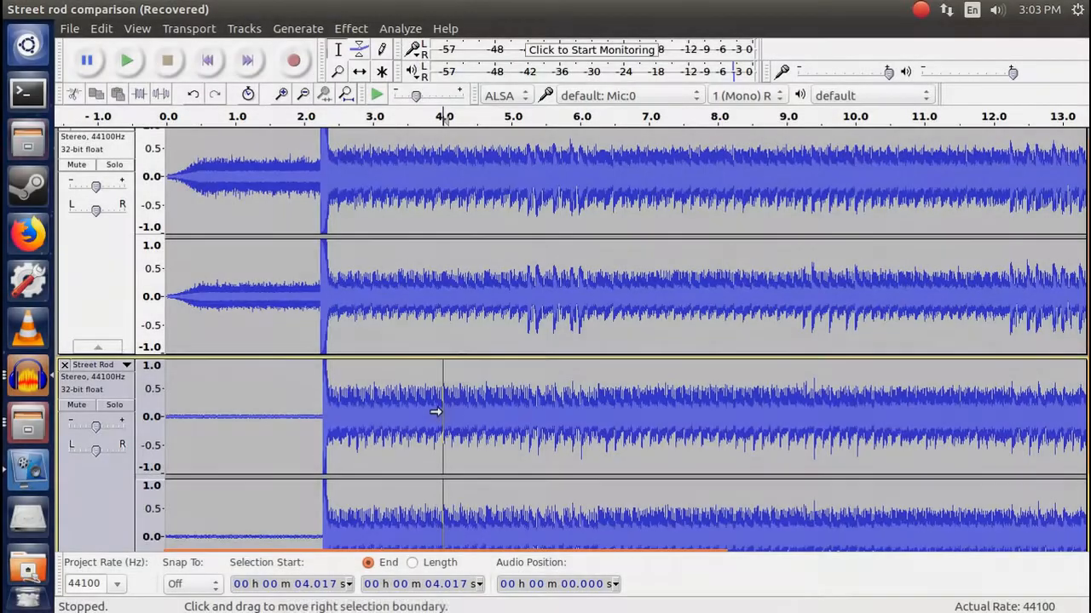
mouse_move(542, 428)
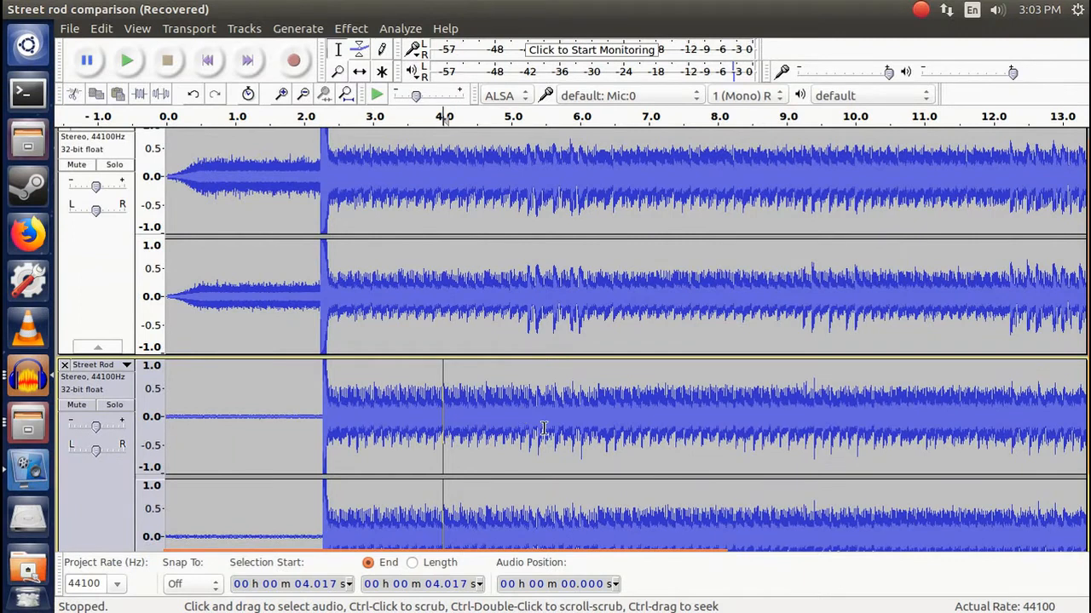
scroll(down, 3)
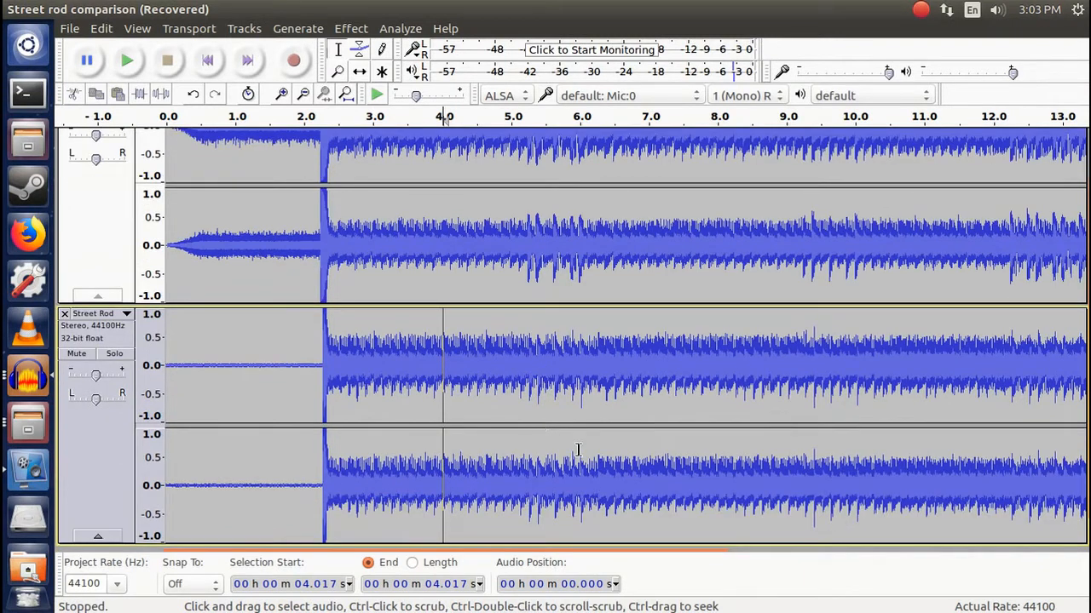
mouse_move(900, 426)
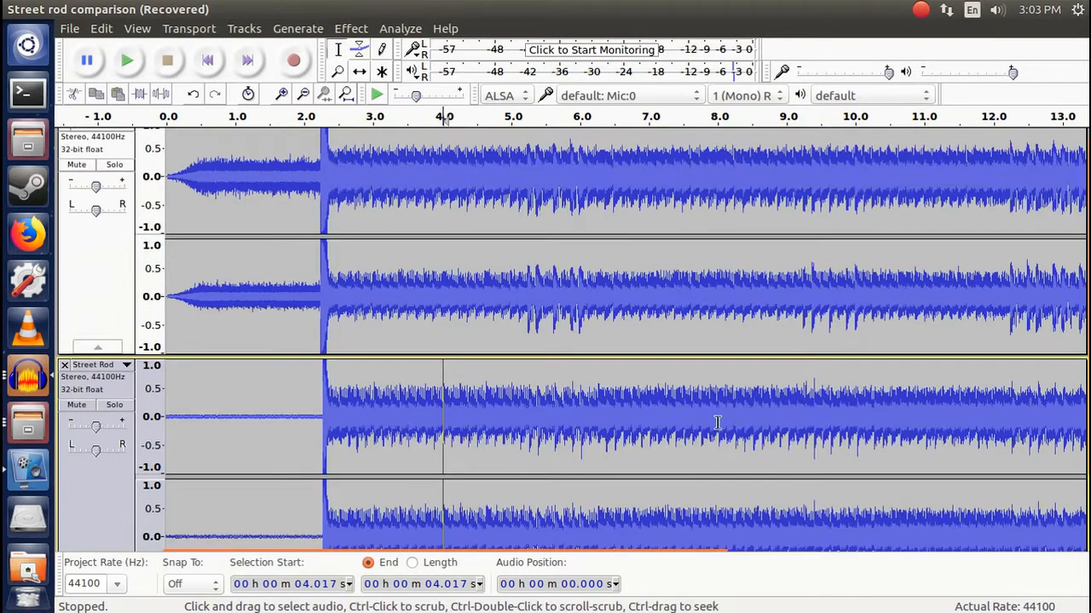
mouse_move(300, 297)
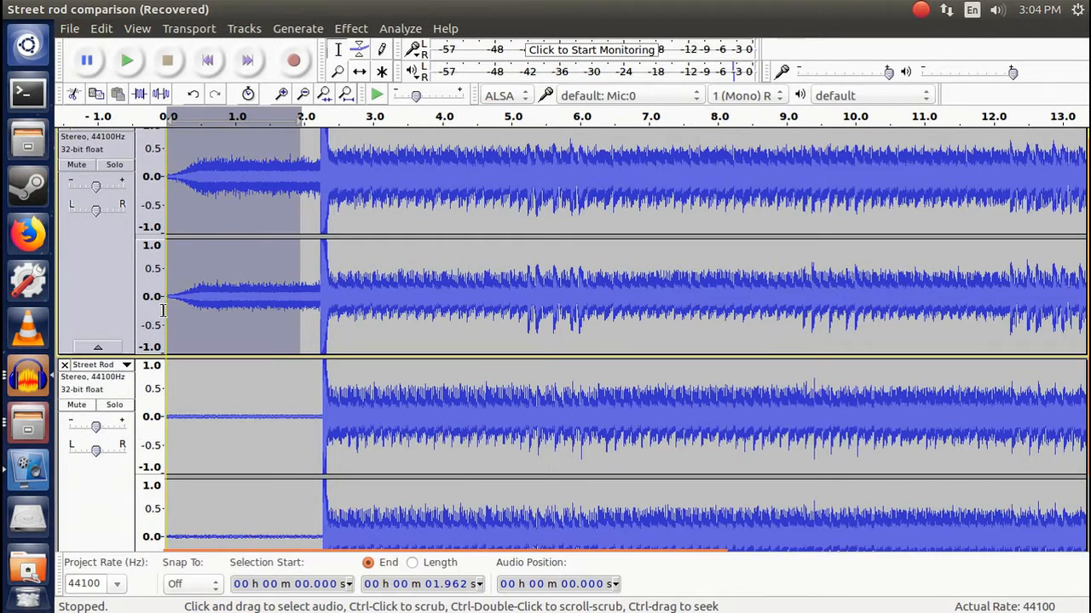
mouse_move(252, 288)
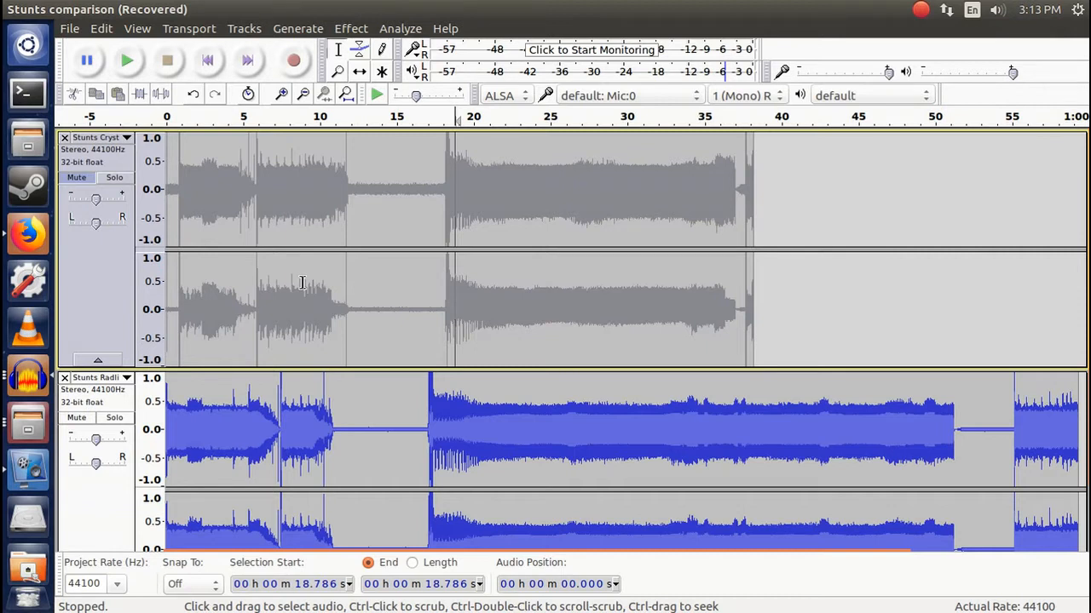
mouse_move(172, 406)
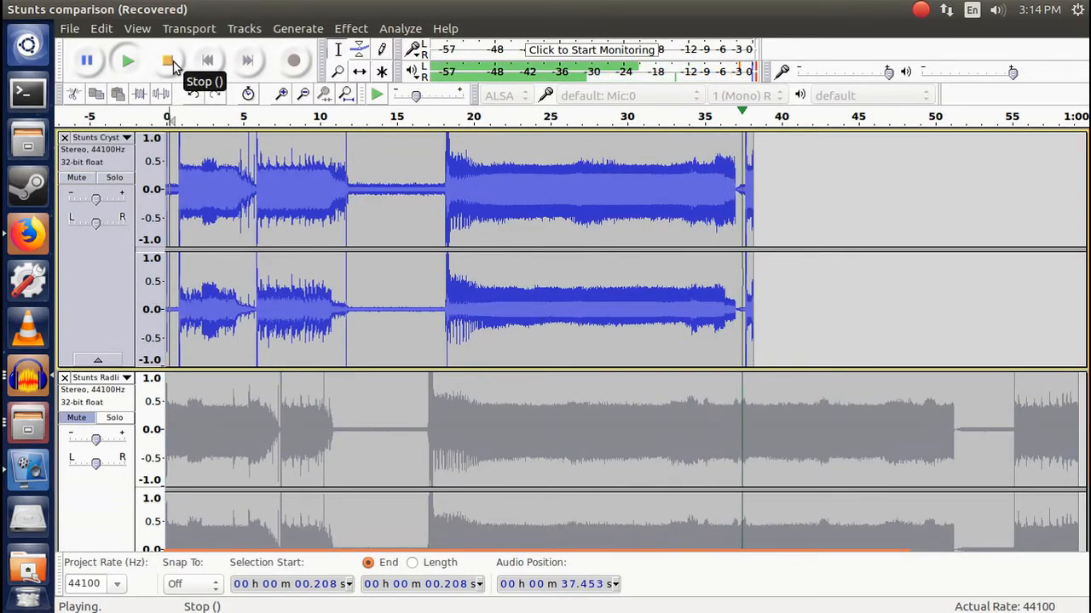
Stop the Stunts playback and set the play position near the 16-second mark.
click(172, 60)
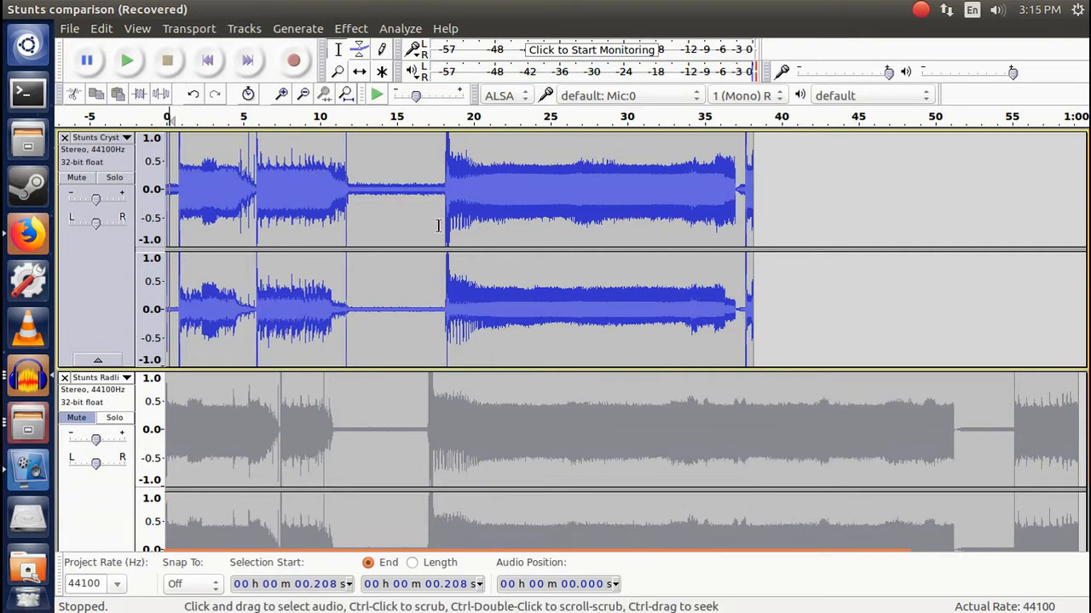
click(418, 204)
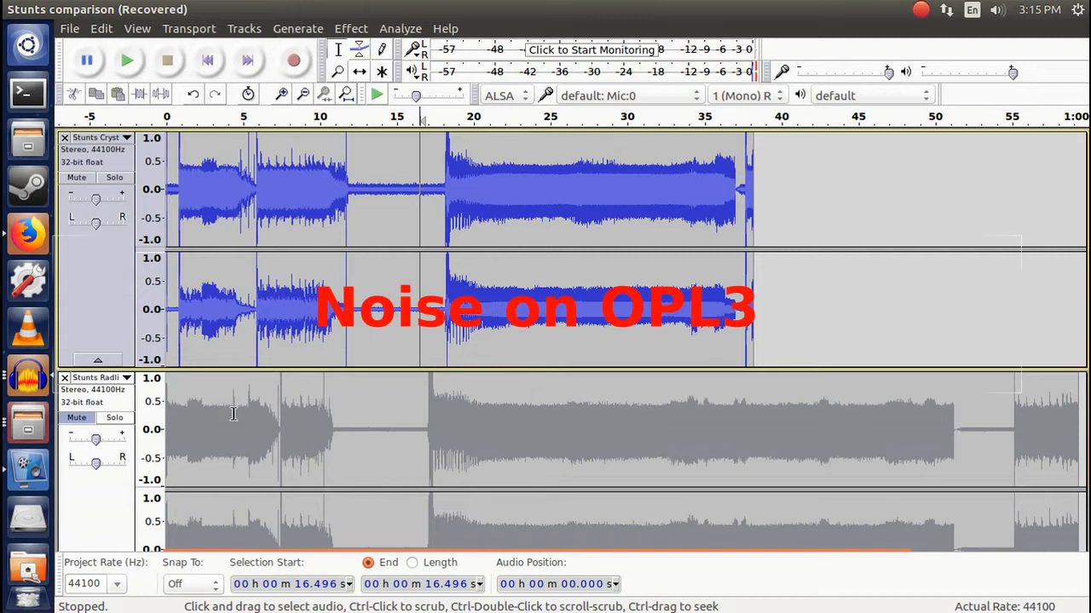
mouse_move(303, 434)
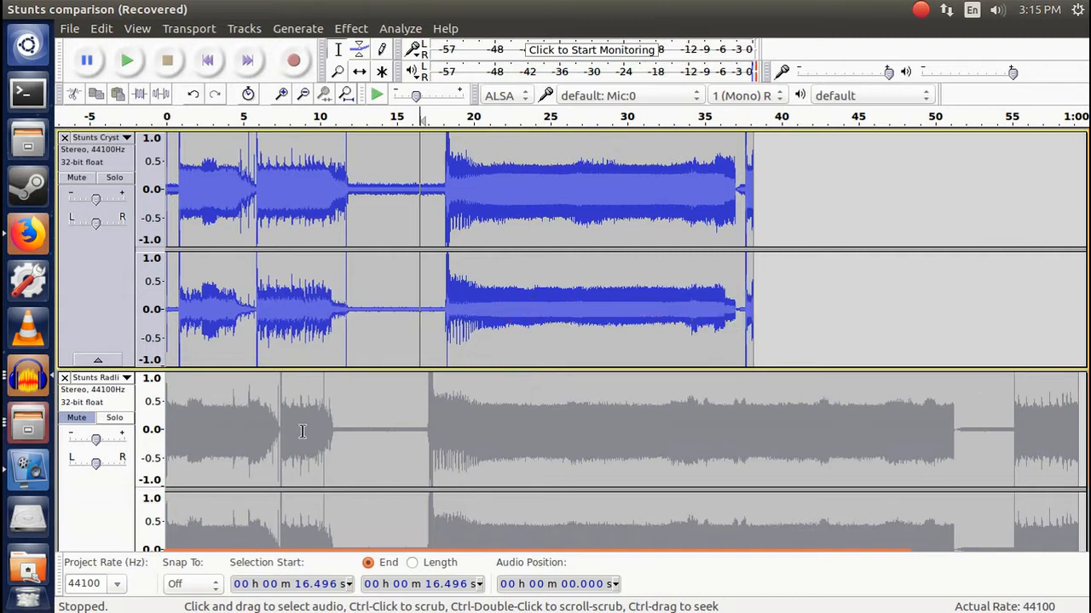
mouse_move(283, 434)
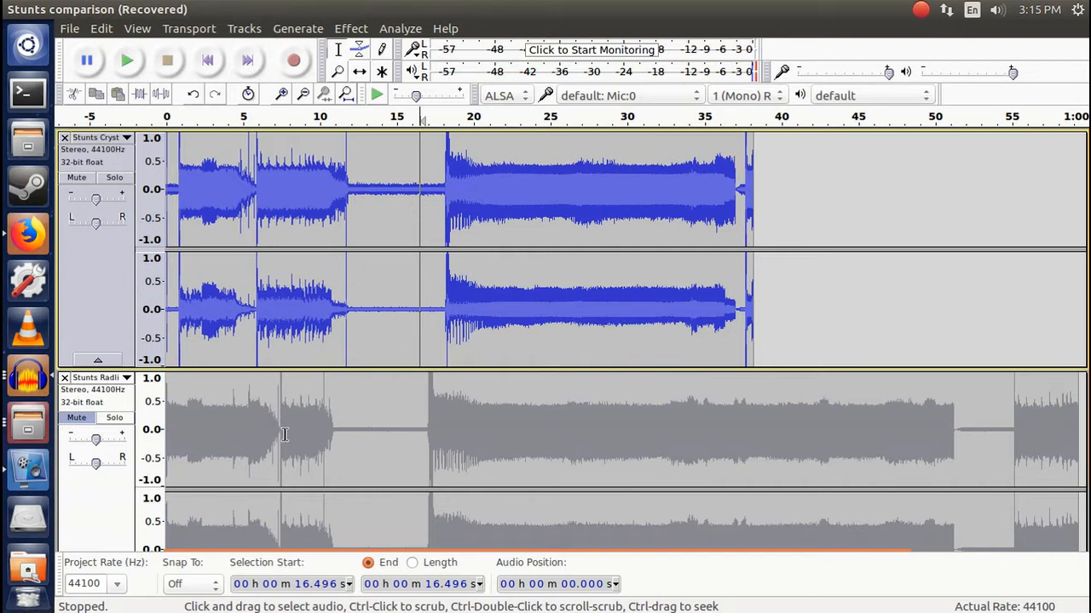
mouse_move(279, 429)
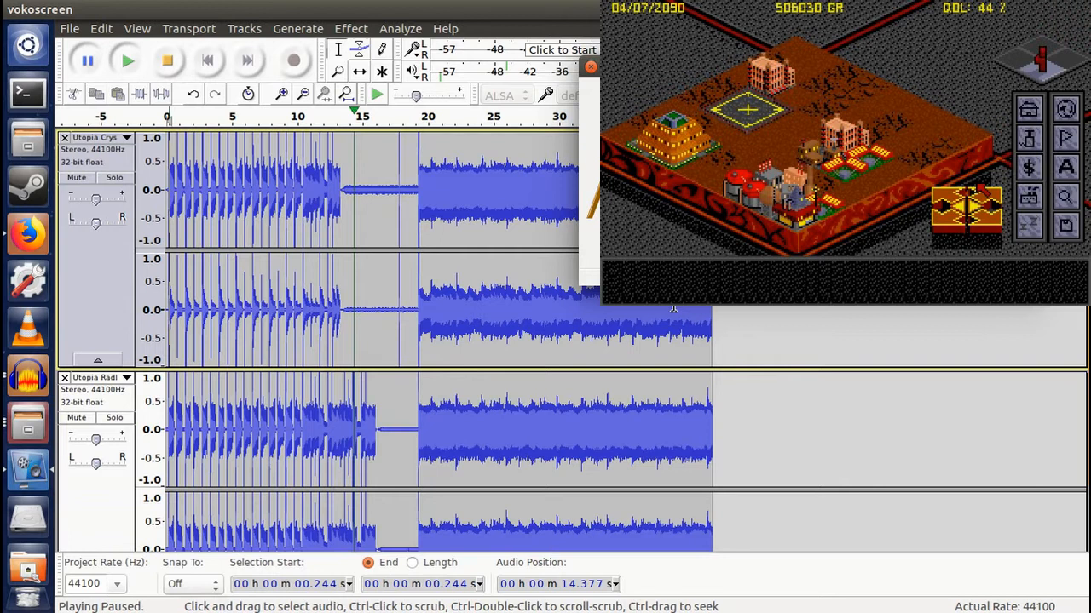
mouse_move(599, 314)
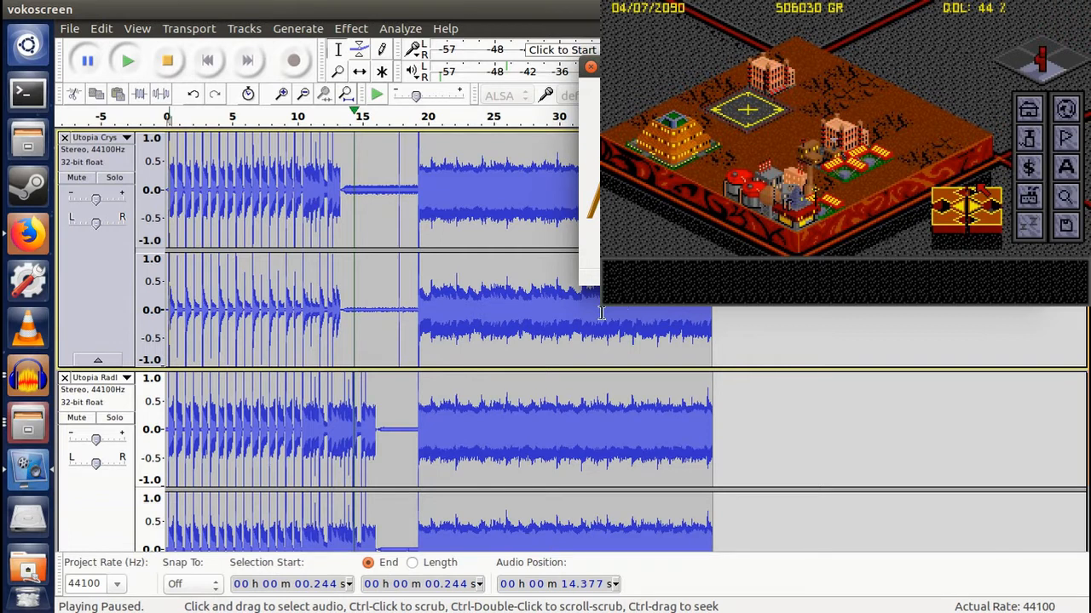
mouse_move(358, 343)
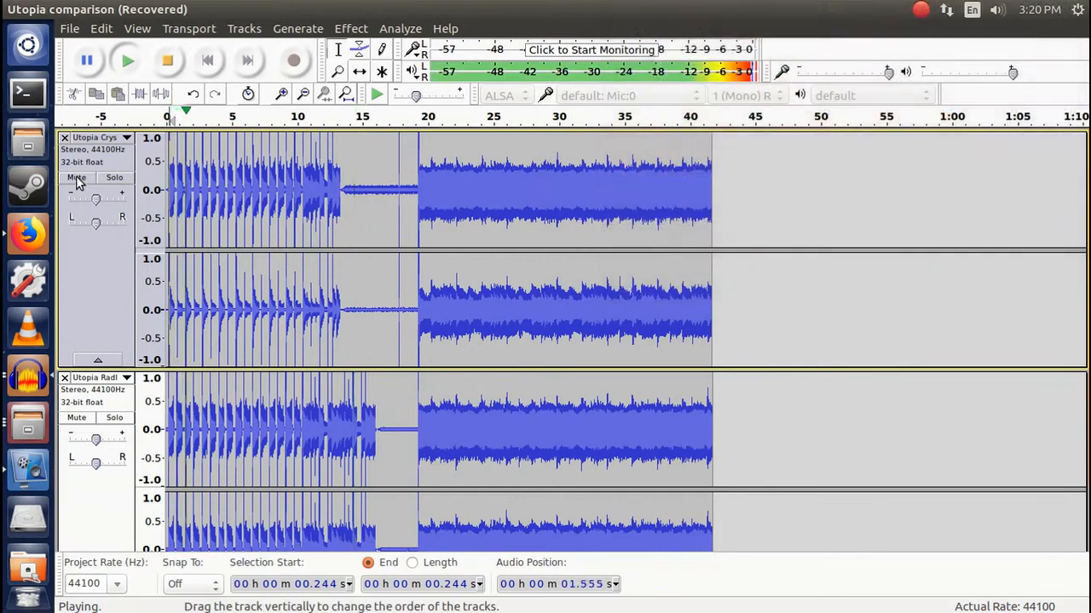
Mute the upper Utopia recording so only the lower one is heard.
click(75, 178)
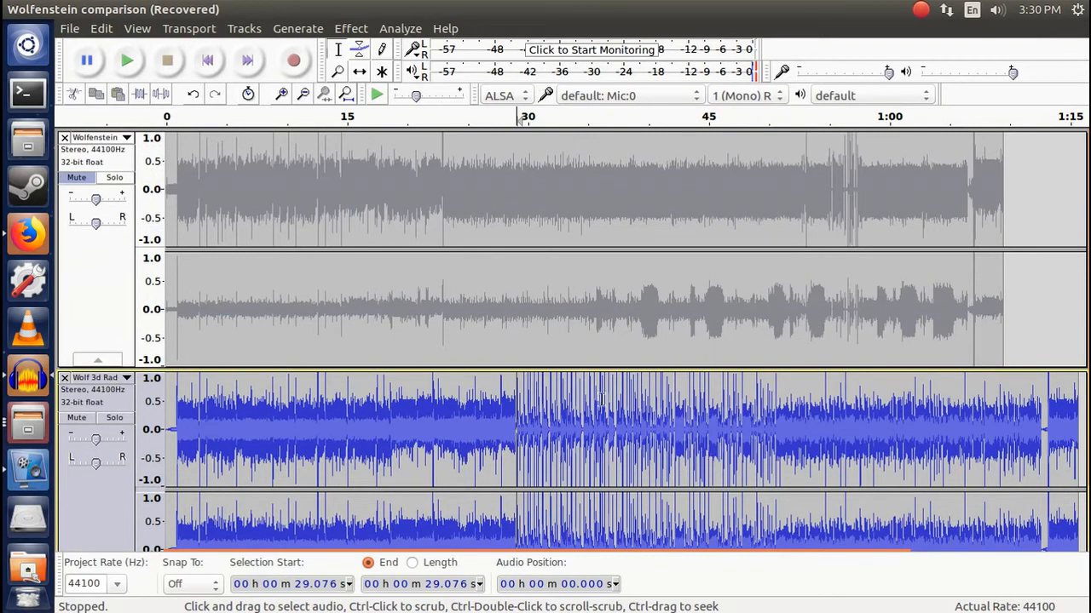
mouse_move(559, 297)
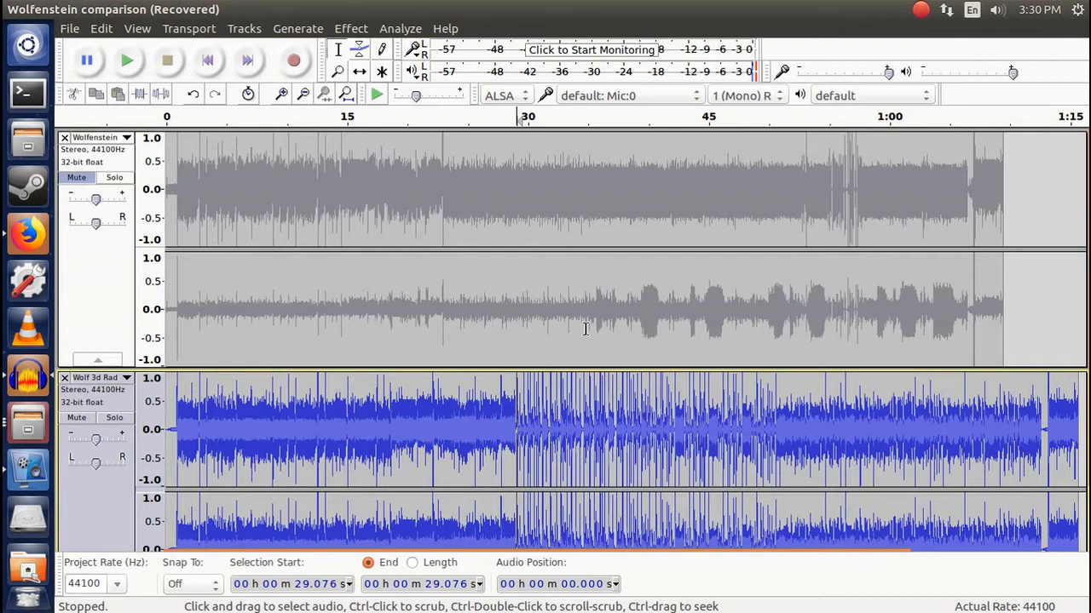
mouse_move(297, 348)
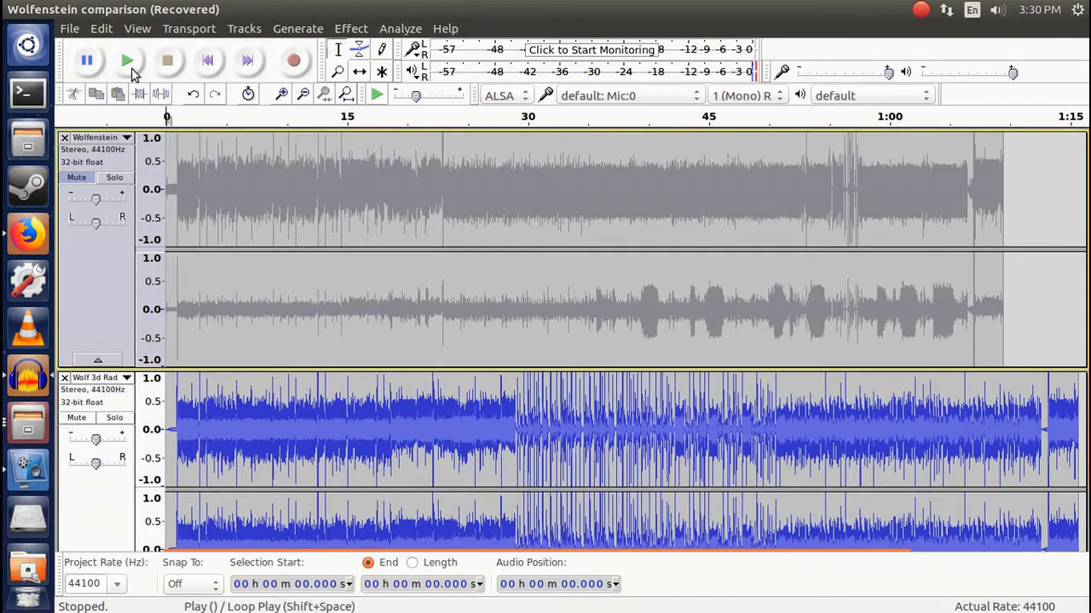
Play the Wolfenstein recordings with the upper track muted so only the lower is heard.
click(128, 60)
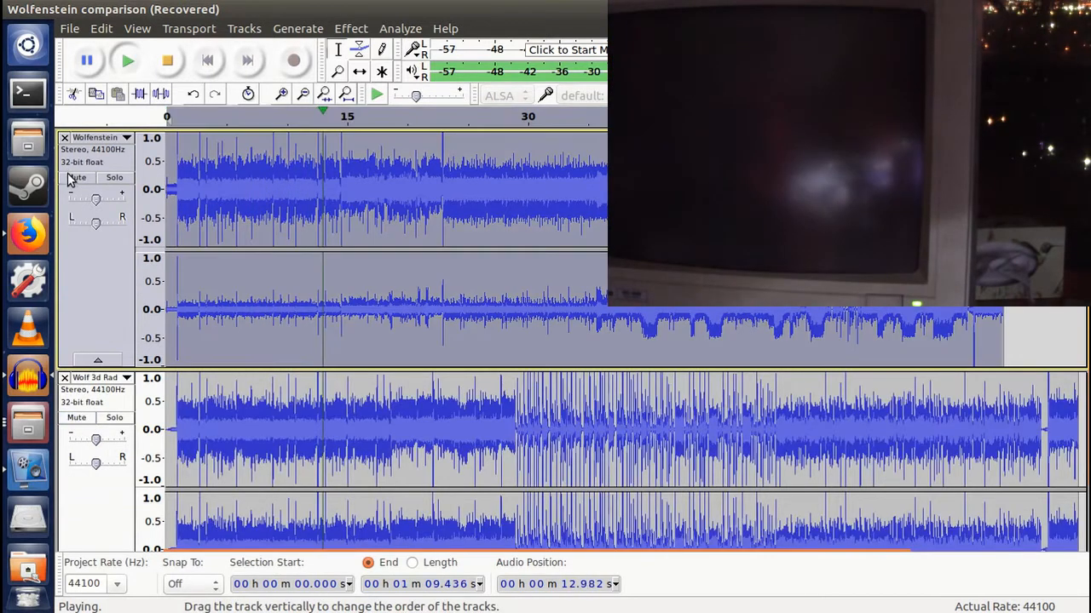
click(77, 177)
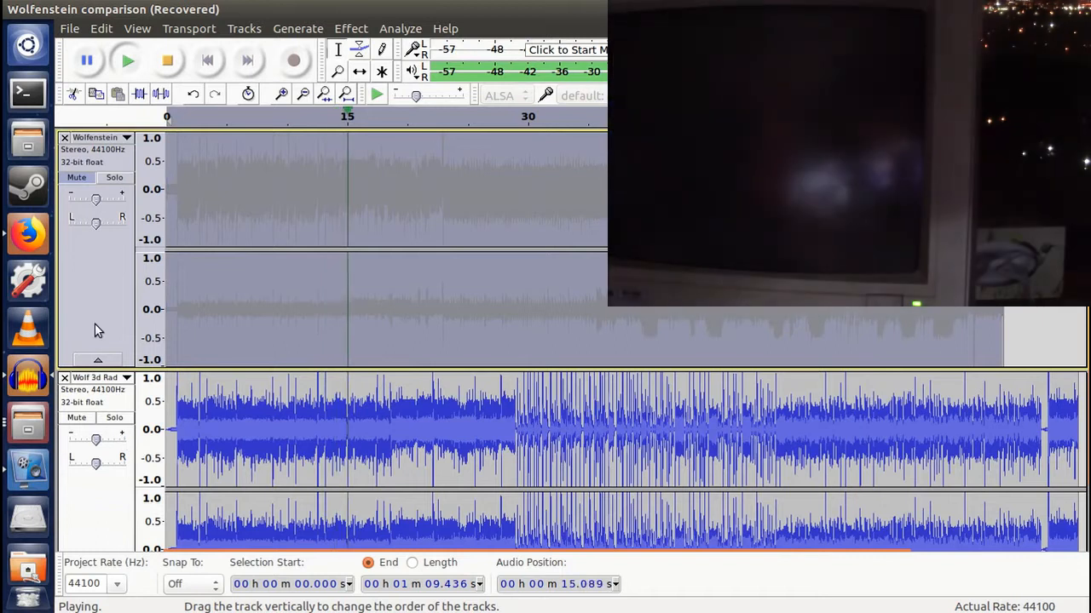